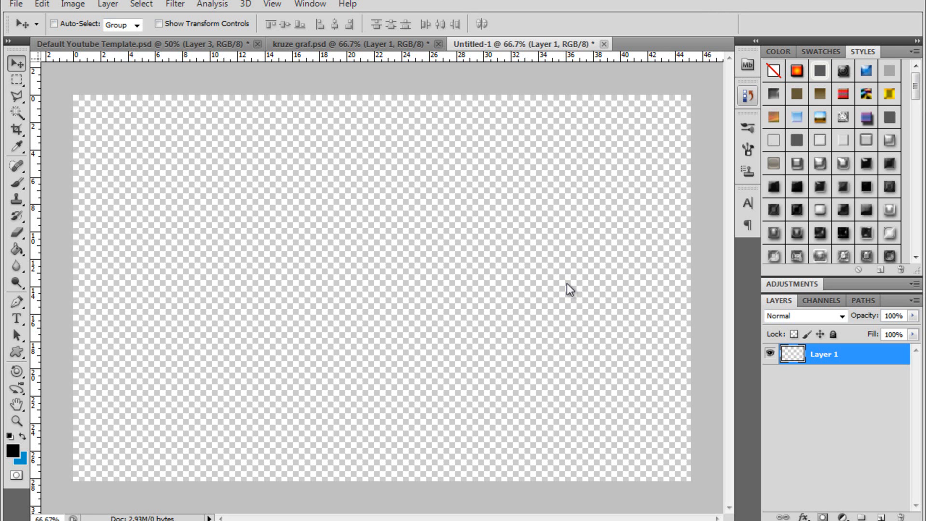
{"action": "mouse_move", "coordinate": [526, 467]}
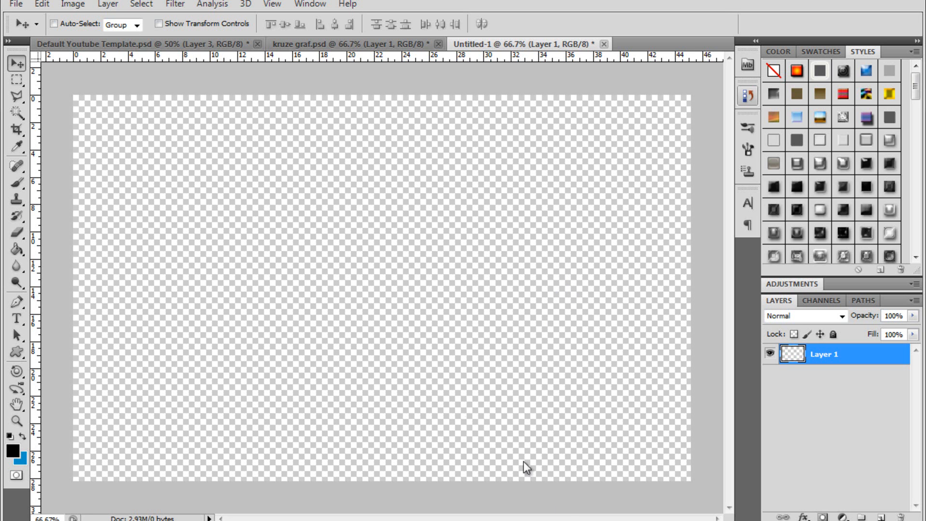
{"action": "mouse_move", "coordinate": [512, 479]}
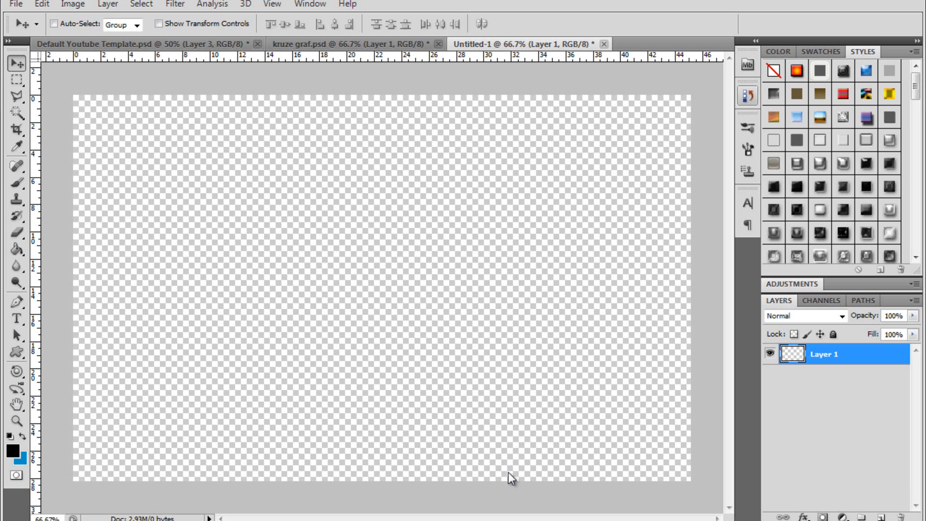
{"action": "mouse_move", "coordinate": [511, 459]}
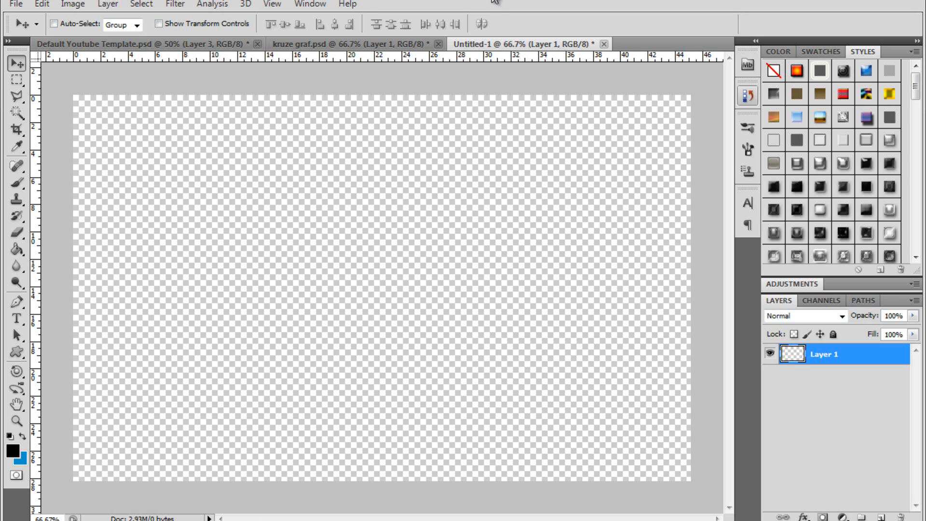
{"action": "mouse_move", "coordinate": [491, 11]}
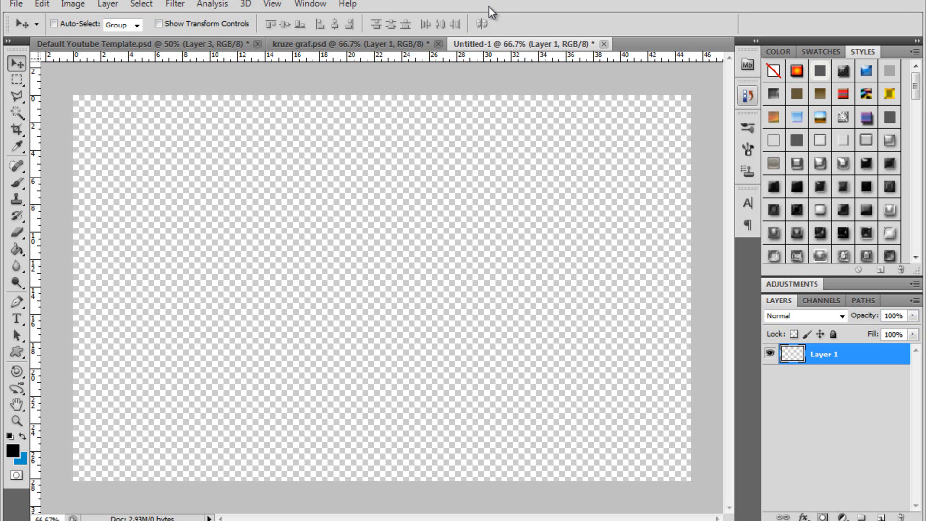
{"action": "mouse_move", "coordinate": [489, 3]}
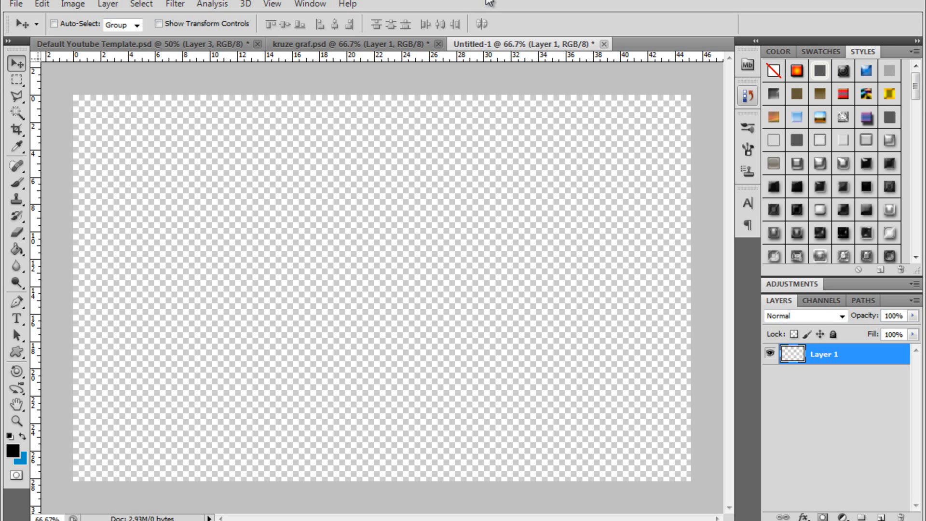
{"action": "mouse_move", "coordinate": [624, 53]}
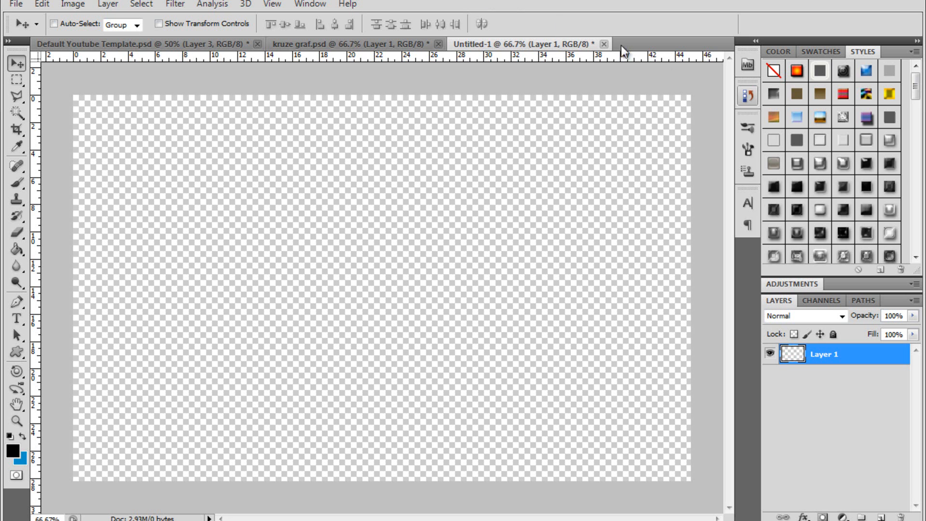
{"action": "mouse_move", "coordinate": [685, 130]}
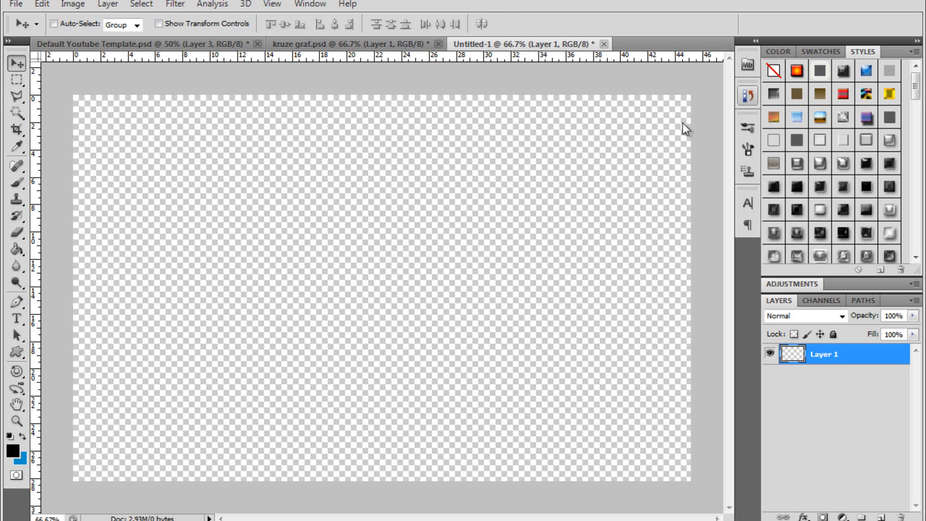
{"action": "mouse_move", "coordinate": [662, 28]}
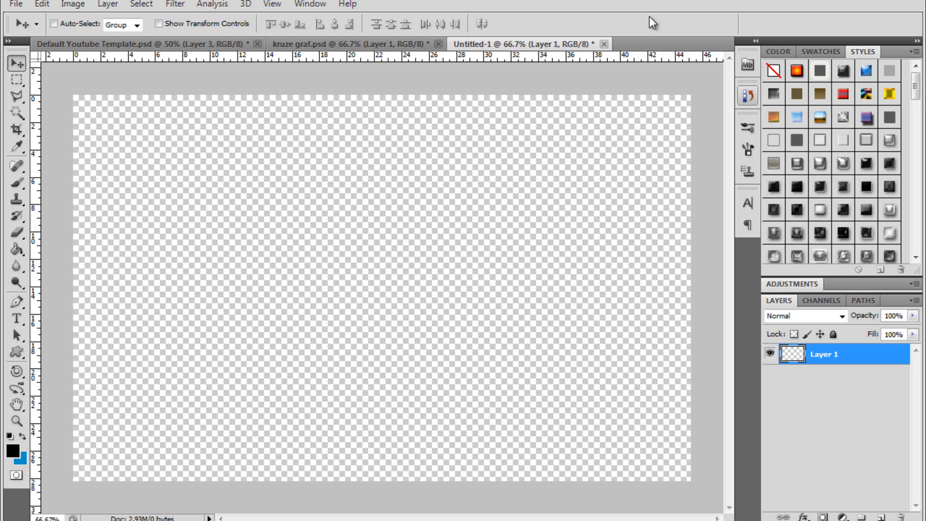
{"action": "mouse_move", "coordinate": [641, 13]}
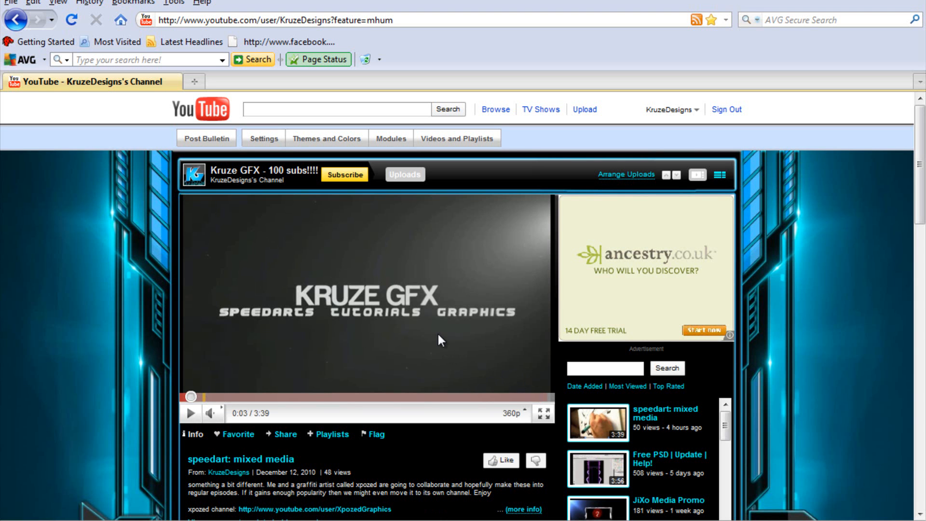
{"action": "mouse_move", "coordinate": [746, 198]}
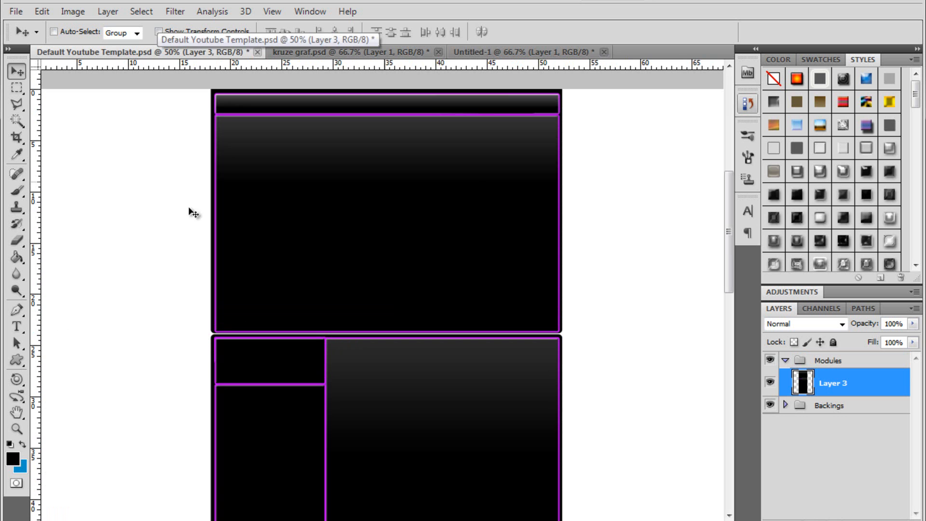
Draw a black rectangle on a new layer beside the template's top-right corner
{"action": "left_click", "coordinate": [16, 311]}
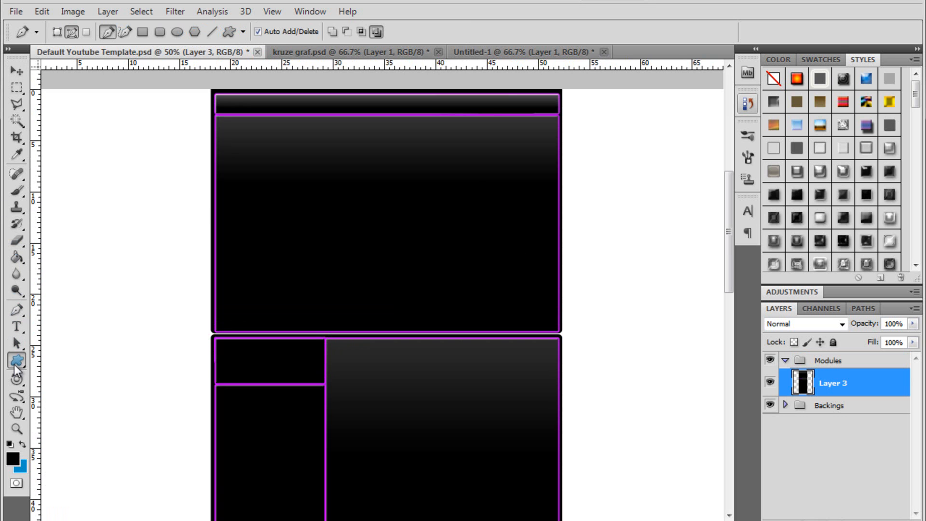
{"action": "left_click", "coordinate": [17, 361]}
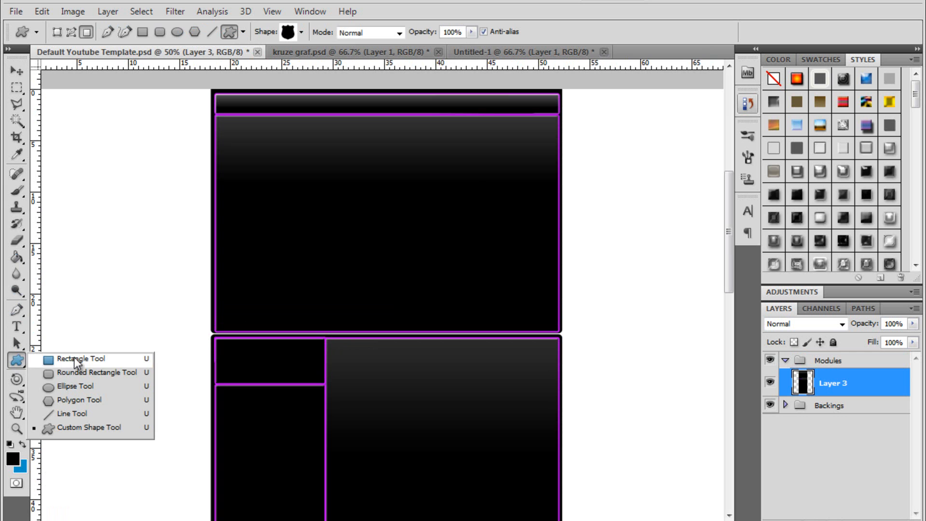
{"action": "left_click", "coordinate": [80, 359]}
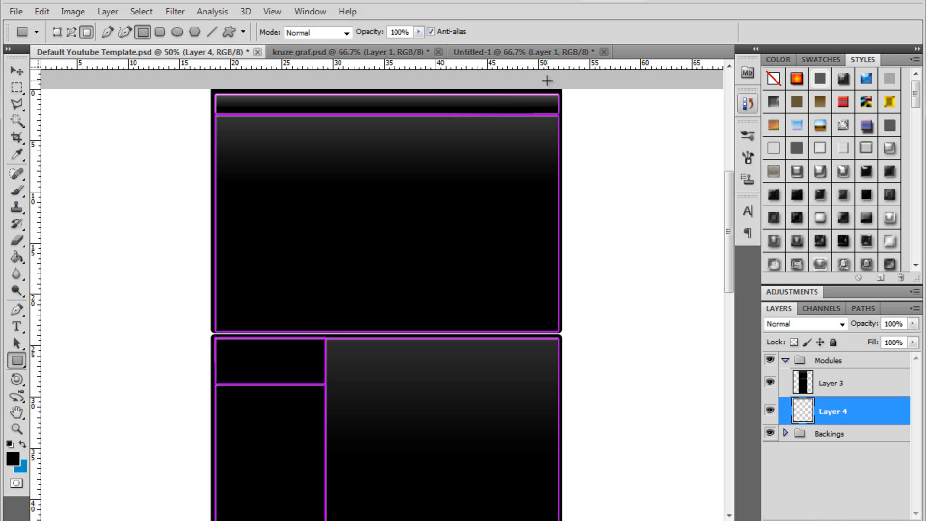
{"action": "left_click_drag", "start_coordinate": [546, 77], "coordinate": [593, 215]}
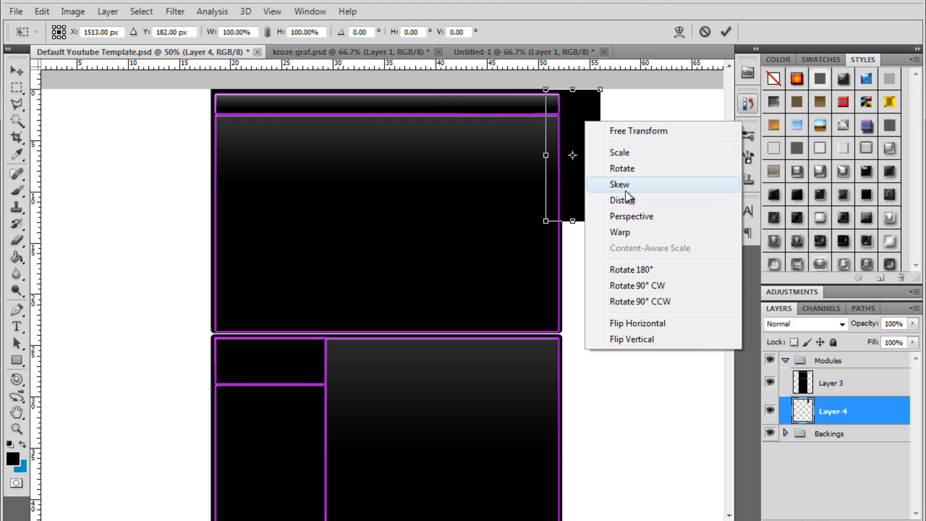
Skew the box so its bottom edge slants downward
{"action": "left_click", "coordinate": [620, 184]}
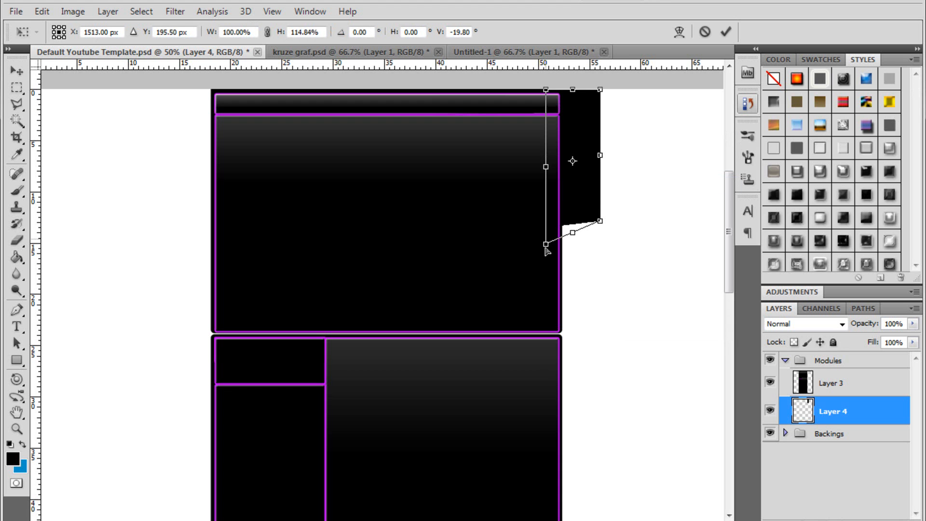
{"action": "left_click_drag", "start_coordinate": [546, 244], "coordinate": [541, 263]}
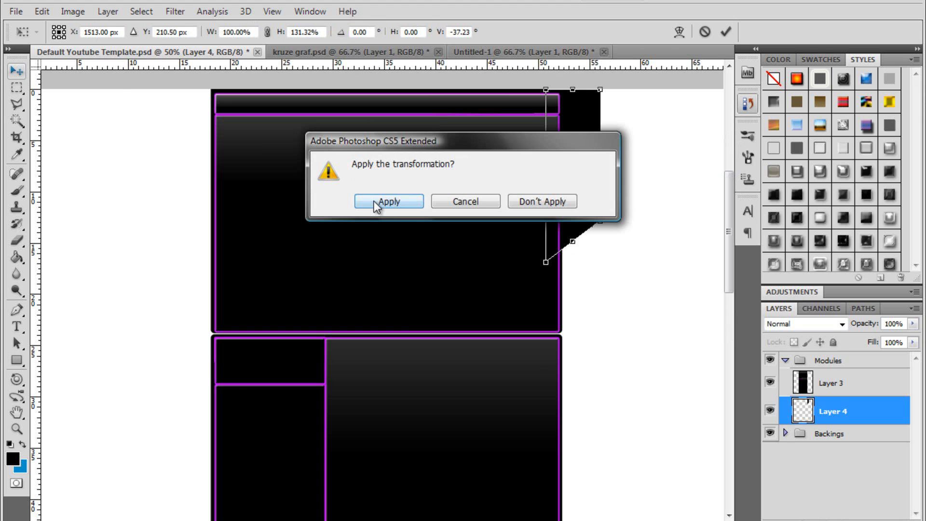
Commit the skew on Layer 4 and ready the Polygonal Lasso for cutting slats
{"action": "left_click", "coordinate": [388, 201]}
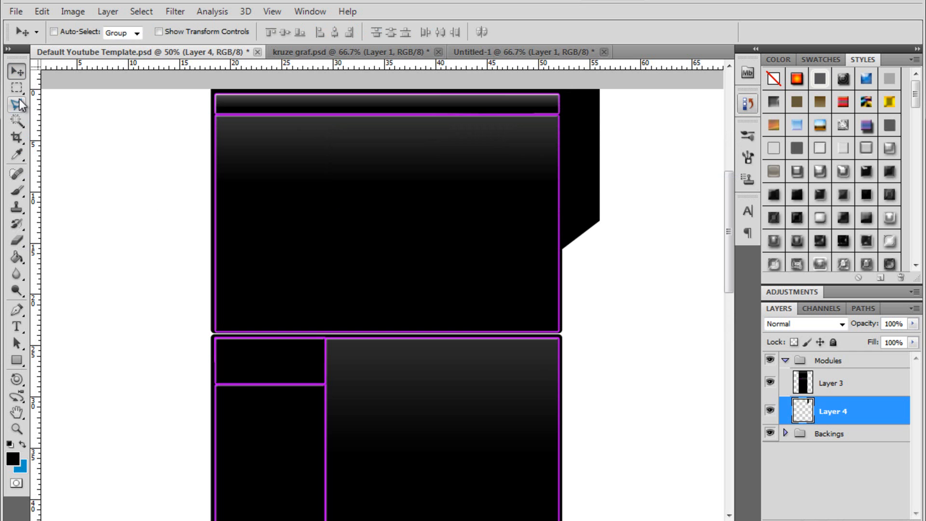
{"action": "left_click", "coordinate": [16, 105]}
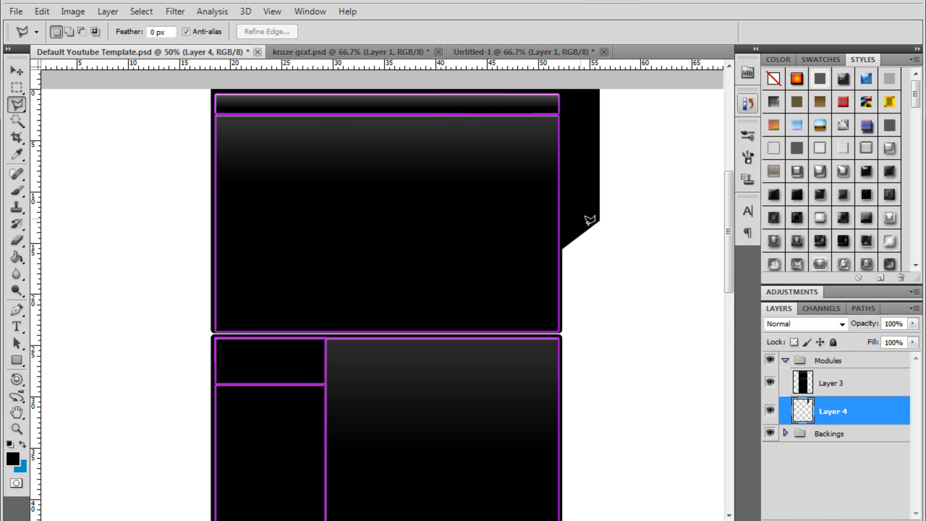
{"action": "mouse_move", "coordinate": [572, 227]}
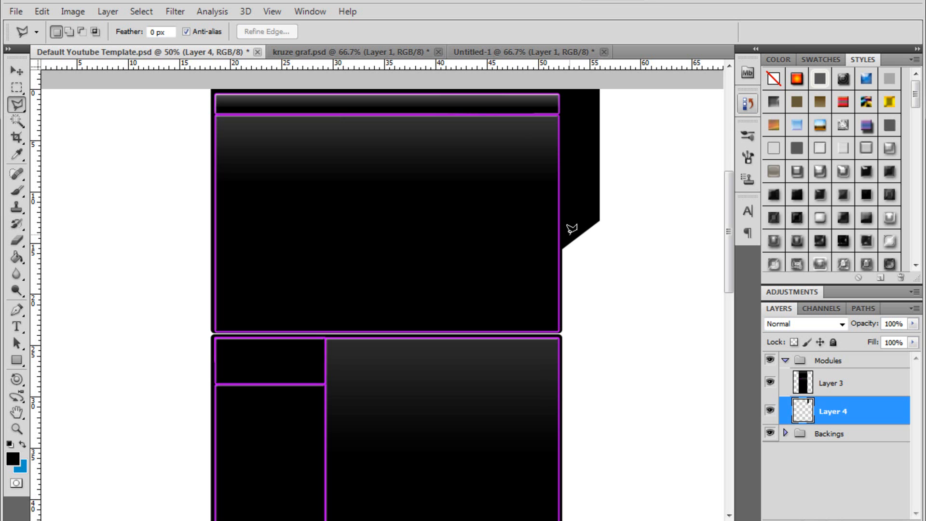
{"action": "mouse_move", "coordinate": [587, 211]}
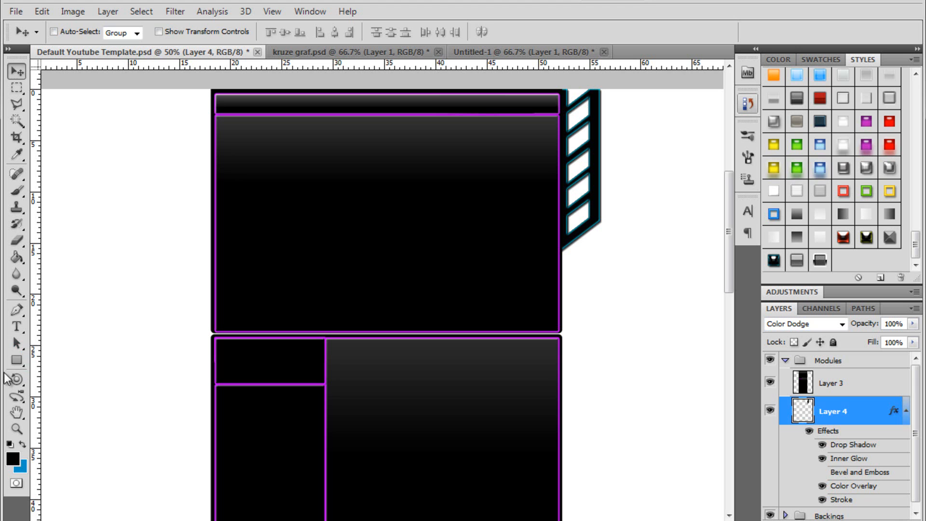
Create the Layer 5 grille shape and commit its matching skew
{"action": "left_click", "coordinate": [16, 360]}
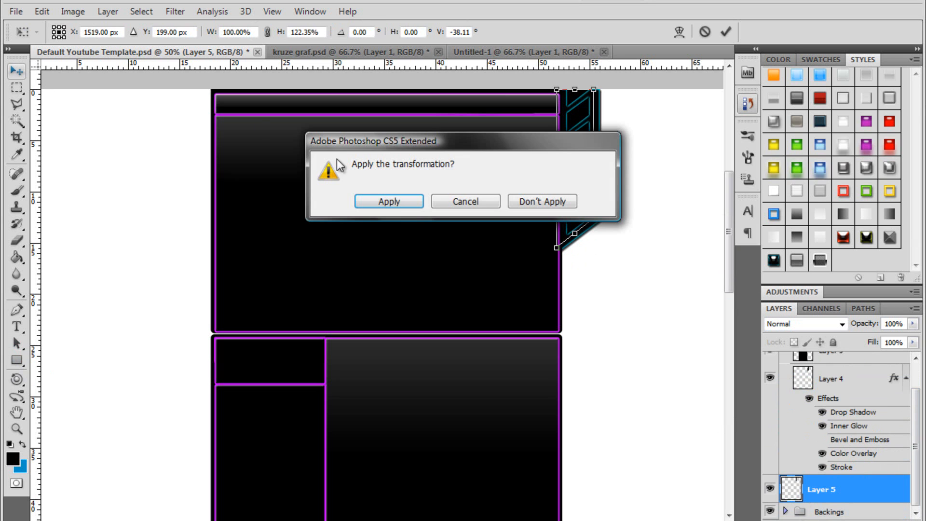
{"action": "left_click", "coordinate": [388, 200]}
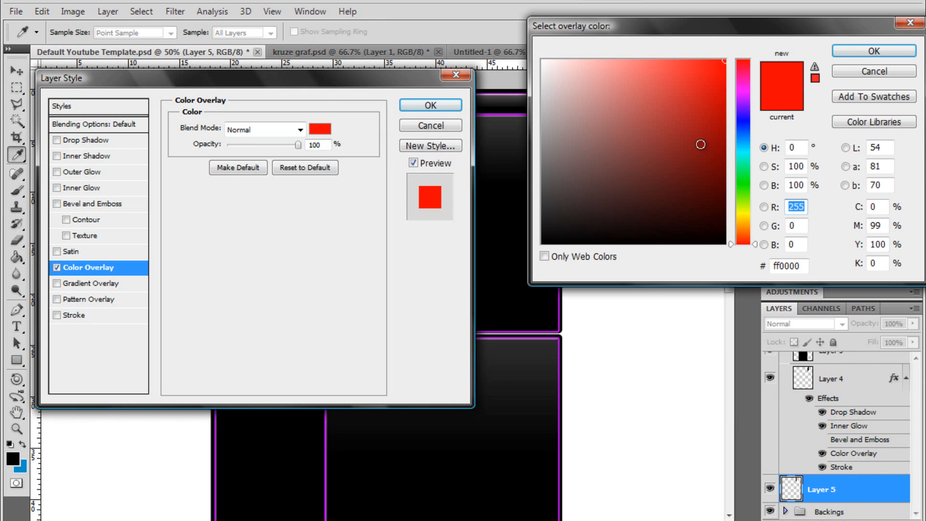
Set Layer 5's Color Overlay to dark purple and confirm it
{"action": "left_click", "coordinate": [724, 172]}
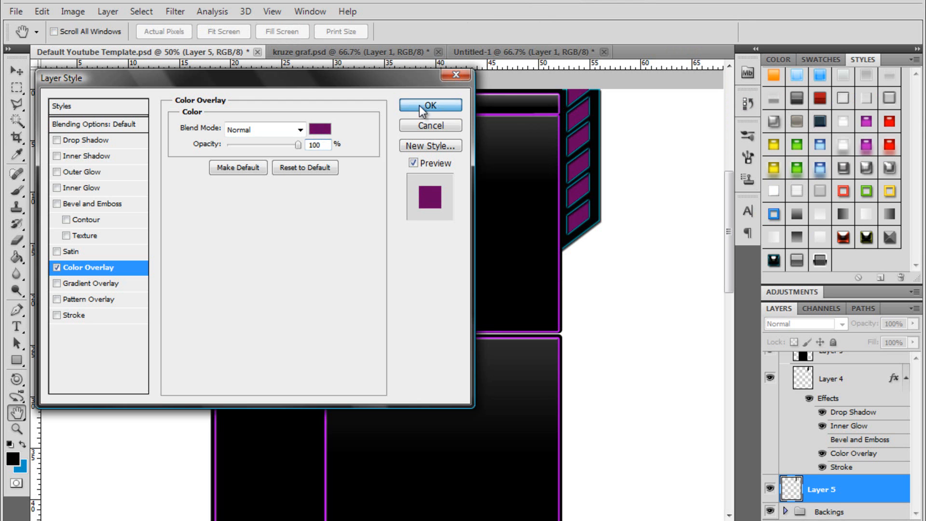
{"action": "left_click", "coordinate": [430, 105]}
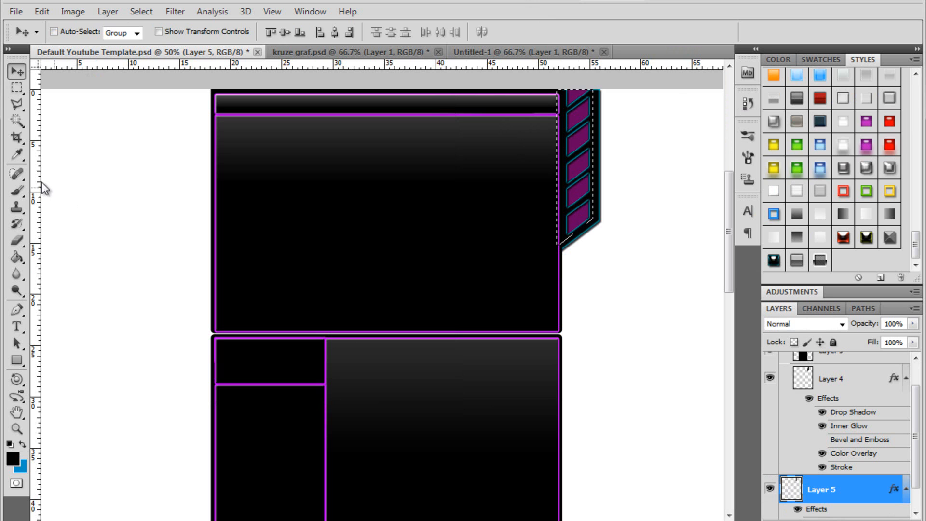
Select the grille area, set white as foreground, and fill Layer 6 at 21% opacity
{"action": "left_click", "coordinate": [17, 89]}
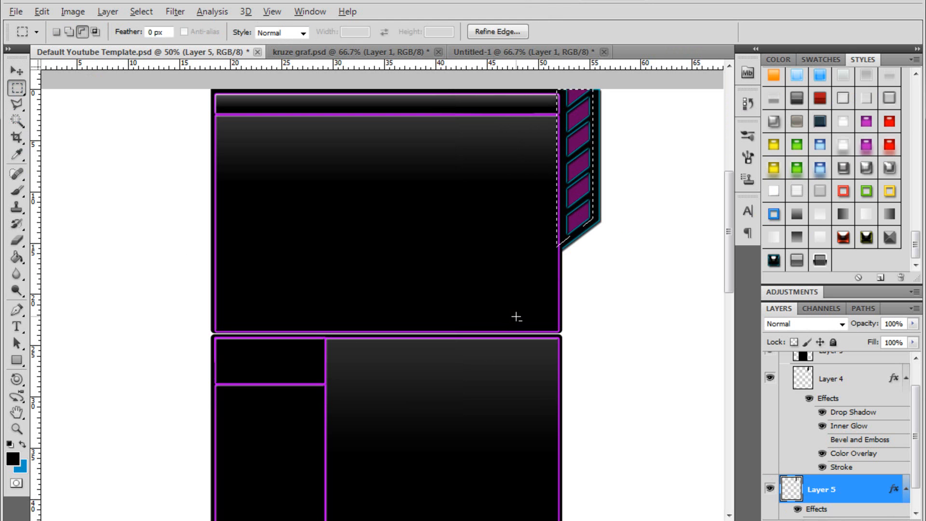
{"action": "left_click_drag", "start_coordinate": [517, 318], "coordinate": [582, 105]}
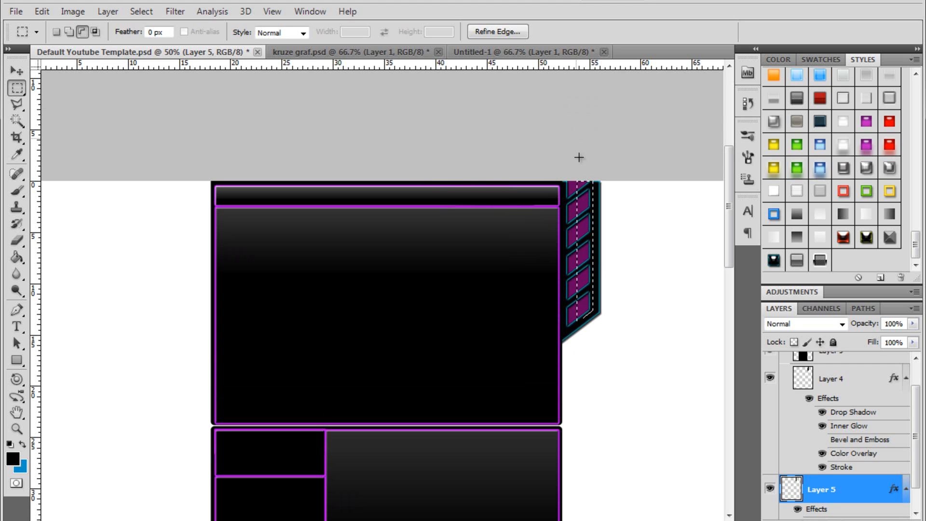
{"action": "left_click", "coordinate": [17, 257]}
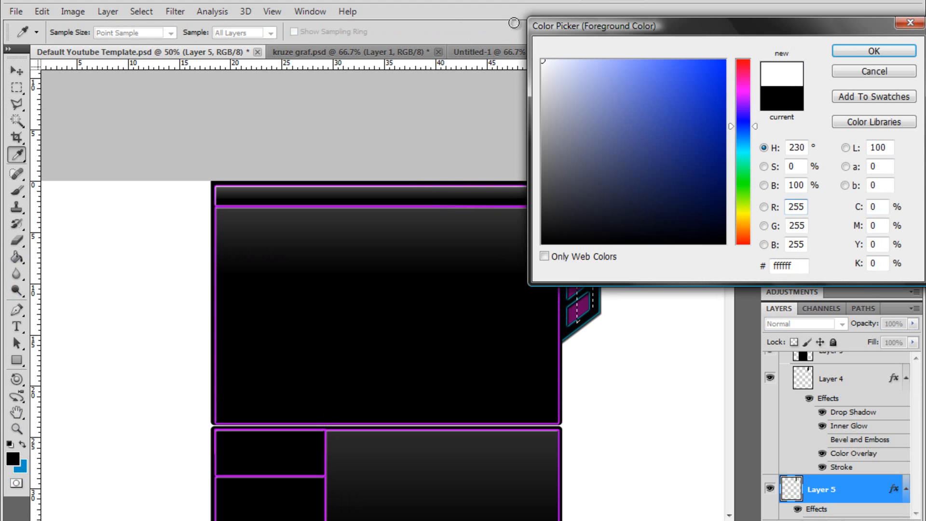
{"action": "left_click", "coordinate": [874, 51]}
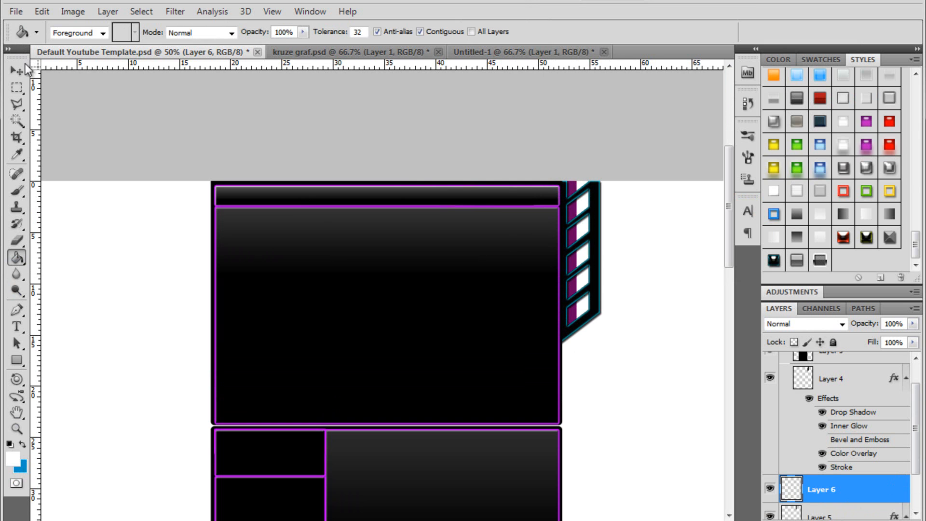
{"action": "left_click", "coordinate": [15, 70]}
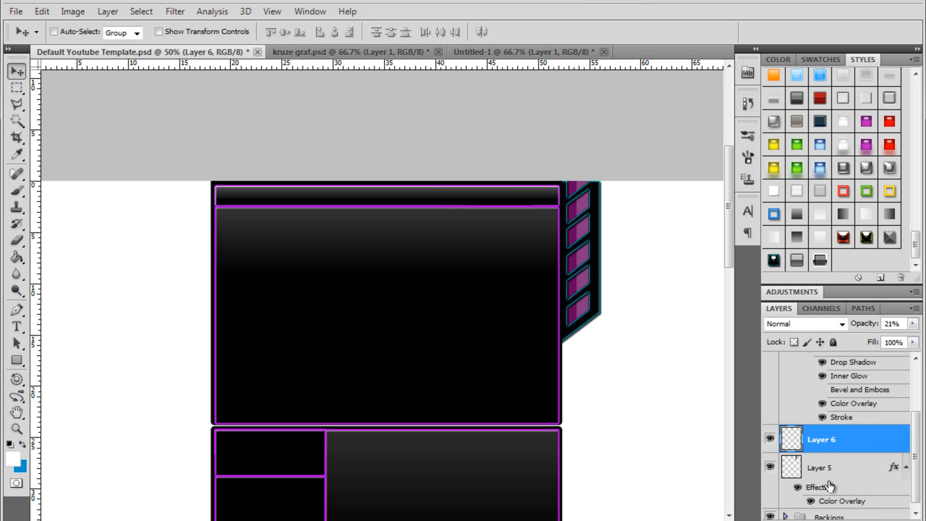
Duplicate Layers 4 and 6 and flip the copy horizontally to the template's left side
{"action": "left_click", "coordinate": [820, 467]}
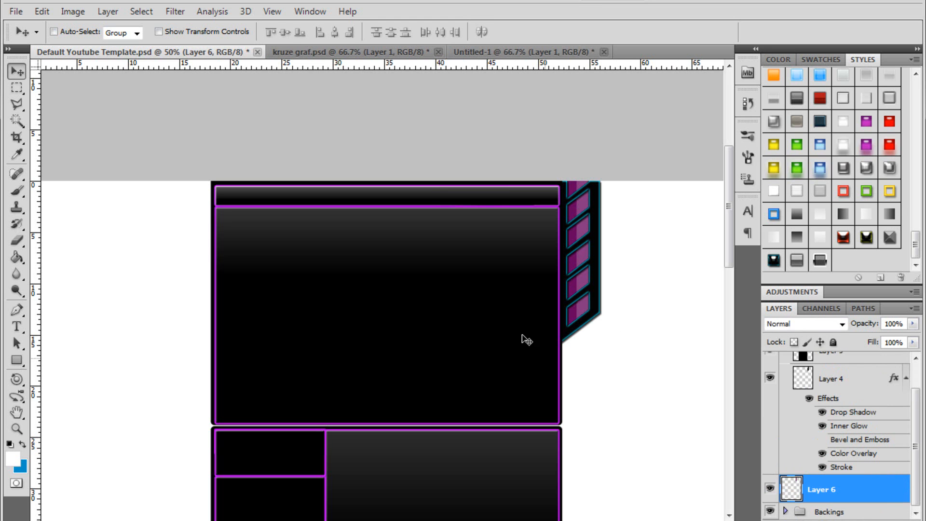
{"action": "mouse_move", "coordinate": [838, 384]}
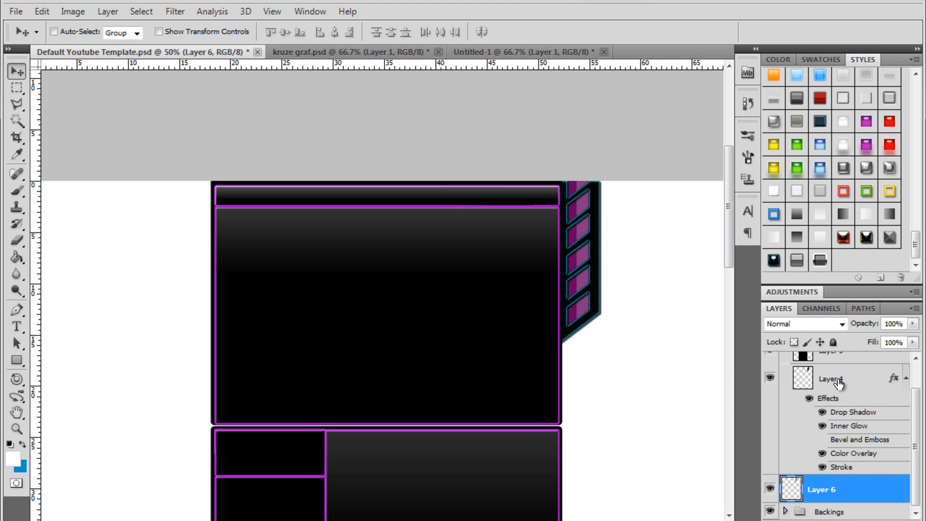
{"action": "right_click", "coordinate": [832, 379]}
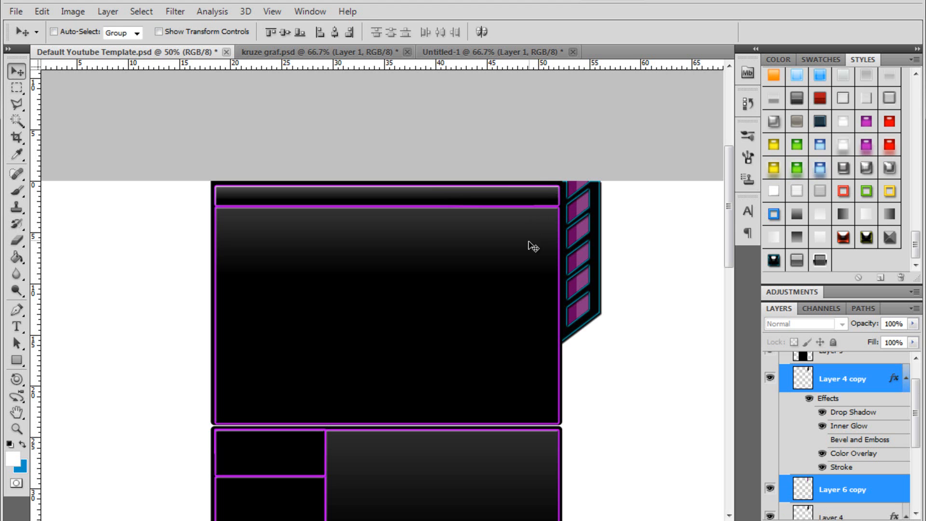
{"action": "right_click", "coordinate": [567, 267]}
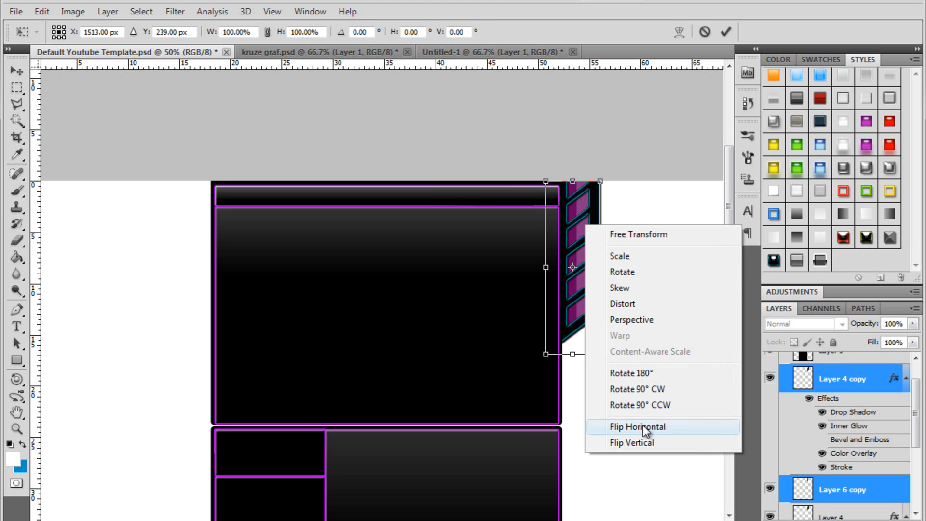
{"action": "left_click", "coordinate": [636, 426]}
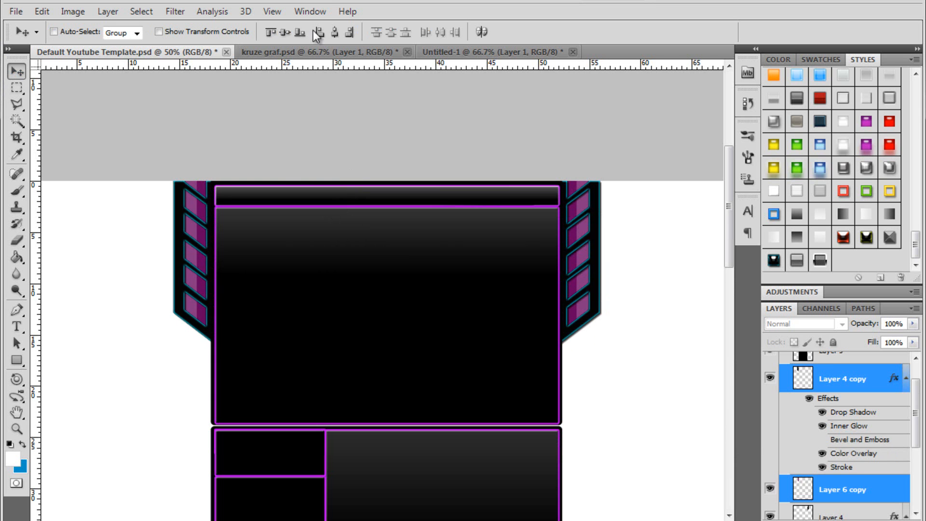
Switch to the kruze graf document and start a pen path at the shape's upper notch
{"action": "left_click", "coordinate": [496, 52]}
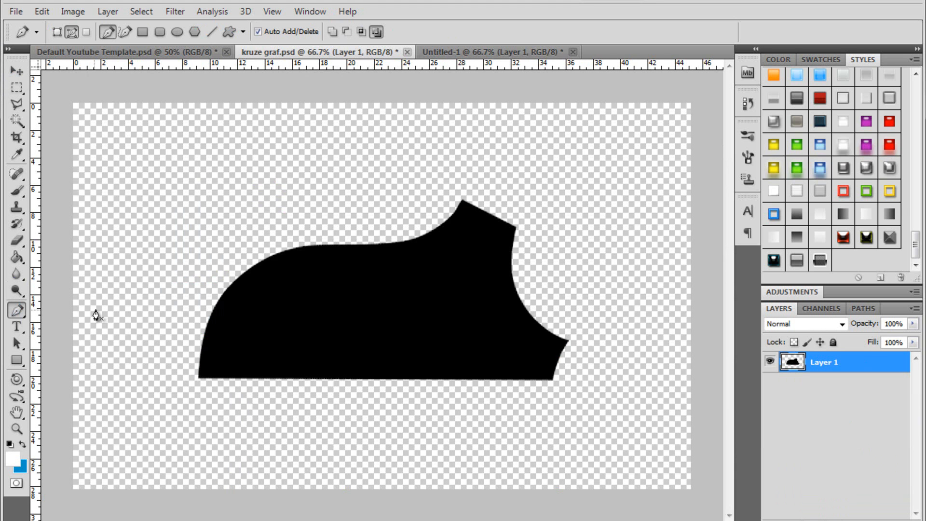
{"action": "mouse_move", "coordinate": [305, 354]}
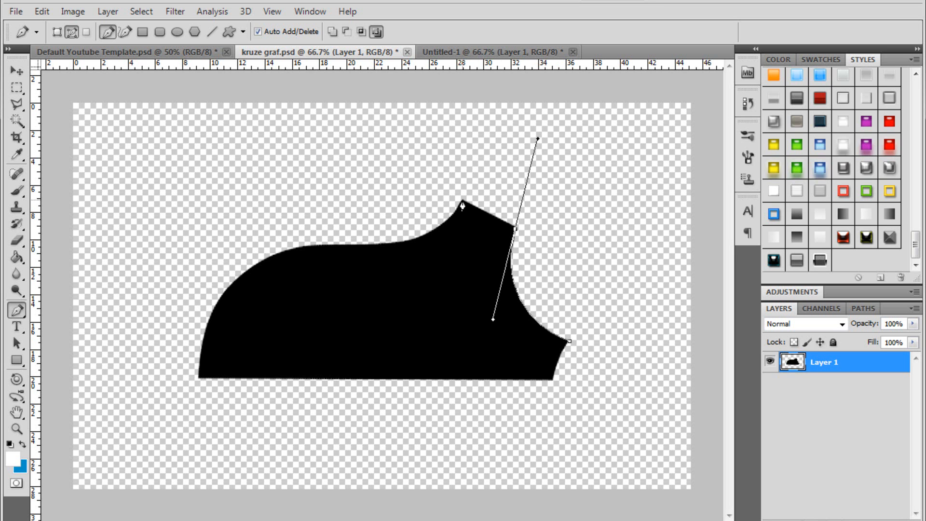
{"action": "left_click_drag", "start_coordinate": [514, 227], "coordinate": [524, 248]}
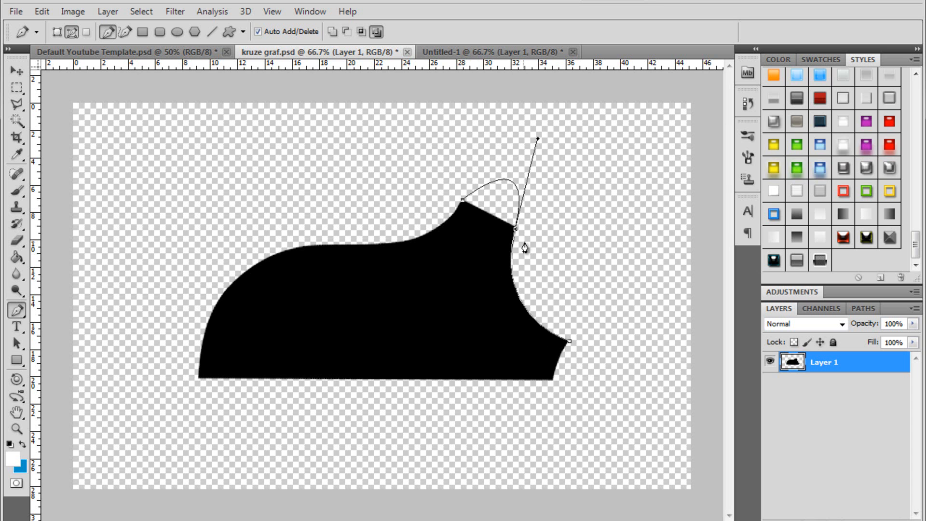
{"action": "mouse_move", "coordinate": [512, 211]}
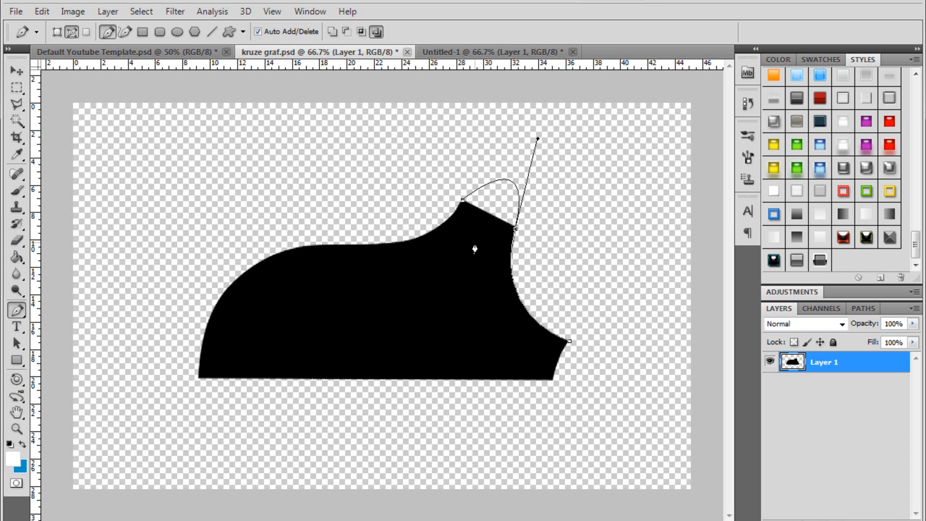
{"action": "mouse_move", "coordinate": [545, 249]}
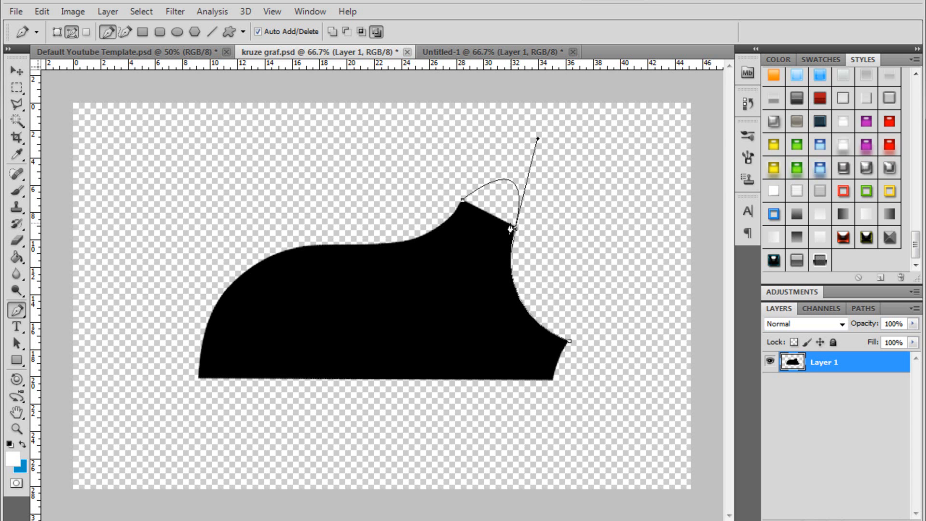
{"action": "mouse_move", "coordinate": [547, 248]}
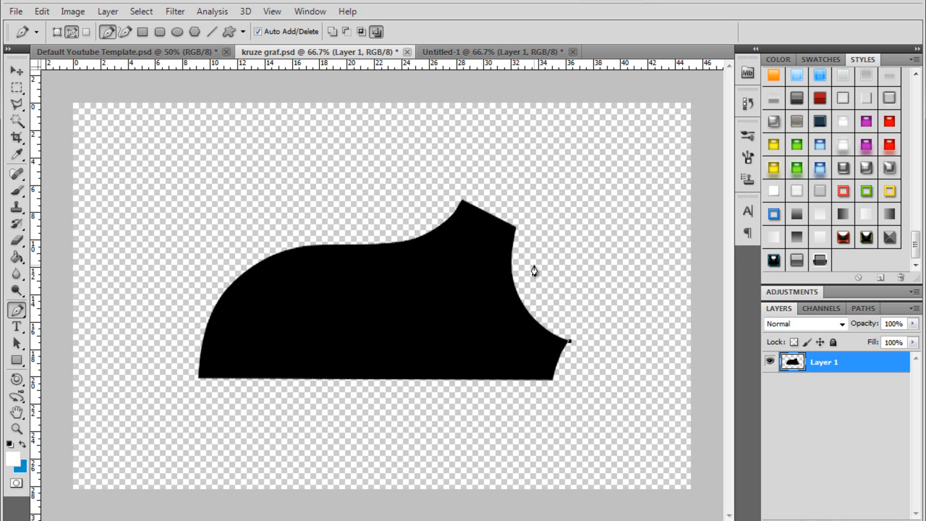
Extend the pen path across the top, down the left curve and along the bottom edge
{"action": "left_click_drag", "start_coordinate": [568, 341], "coordinate": [534, 156]}
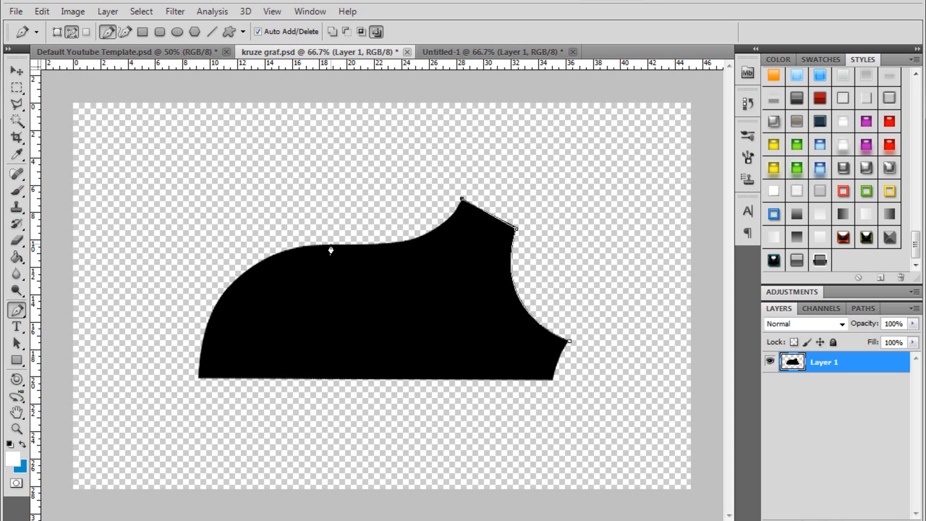
{"action": "left_click_drag", "start_coordinate": [331, 251], "coordinate": [217, 236]}
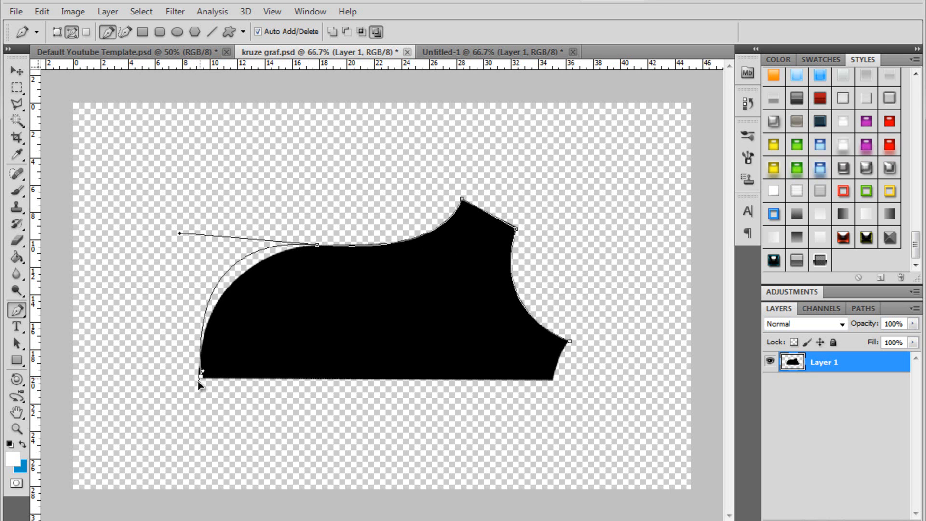
{"action": "left_click_drag", "start_coordinate": [203, 370], "coordinate": [231, 461]}
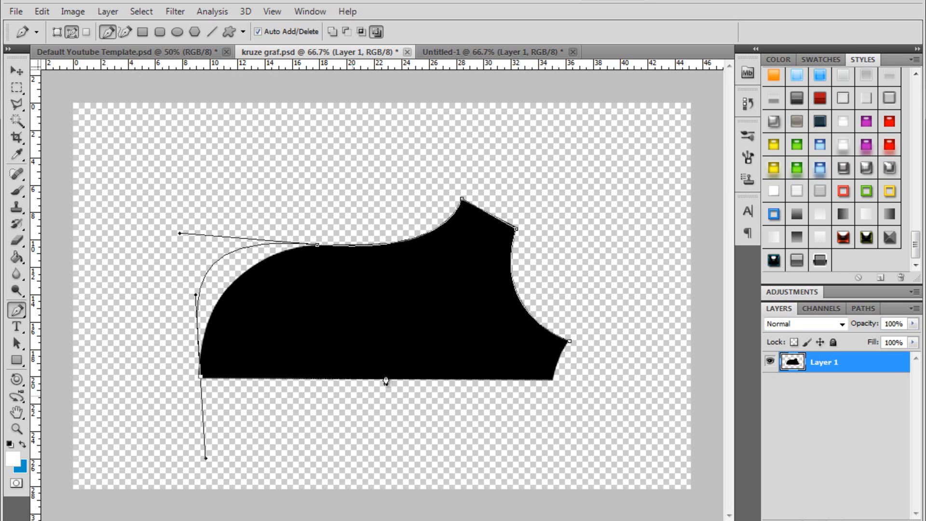
{"action": "mouse_move", "coordinate": [549, 385]}
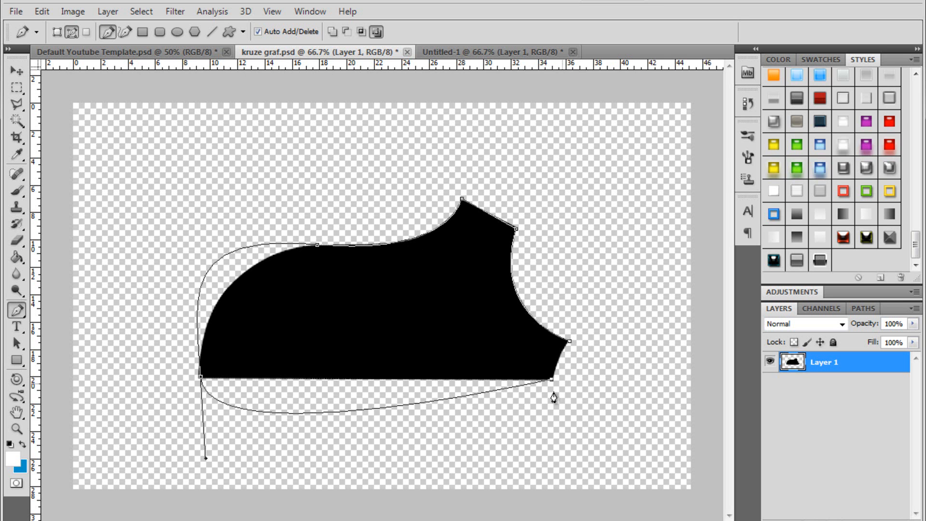
{"action": "mouse_move", "coordinate": [509, 396]}
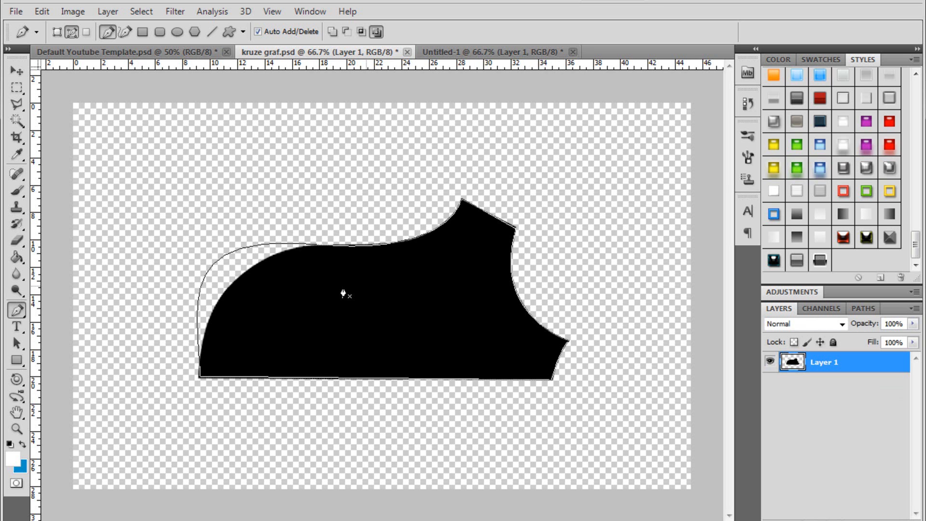
{"action": "mouse_move", "coordinate": [306, 266]}
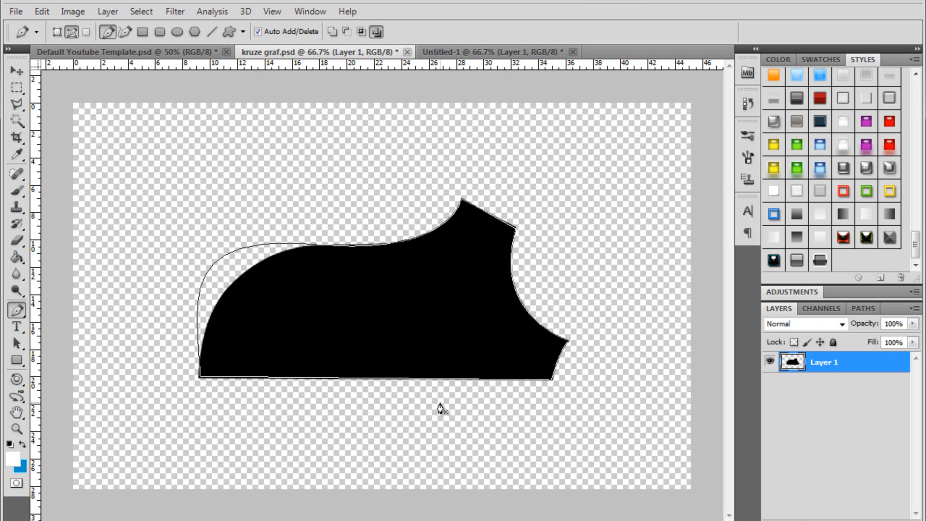
{"action": "mouse_move", "coordinate": [457, 377]}
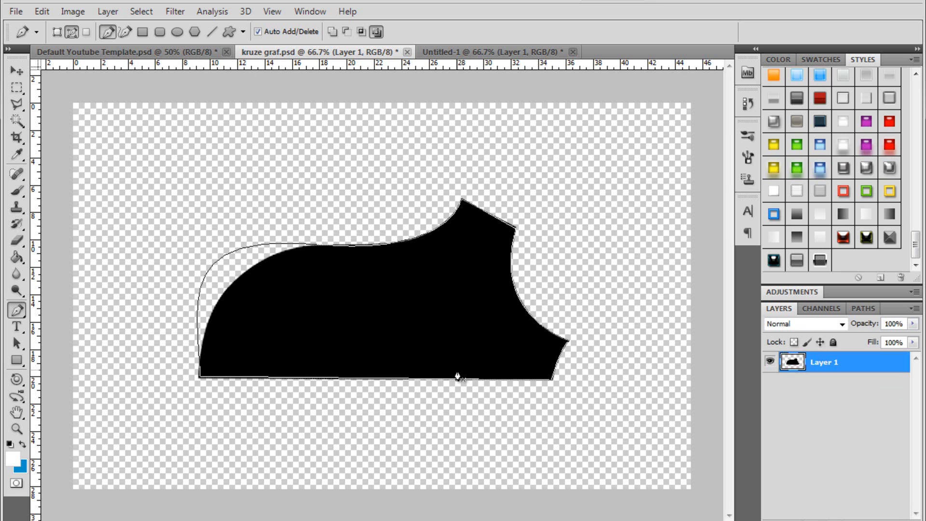
{"action": "mouse_move", "coordinate": [326, 273]}
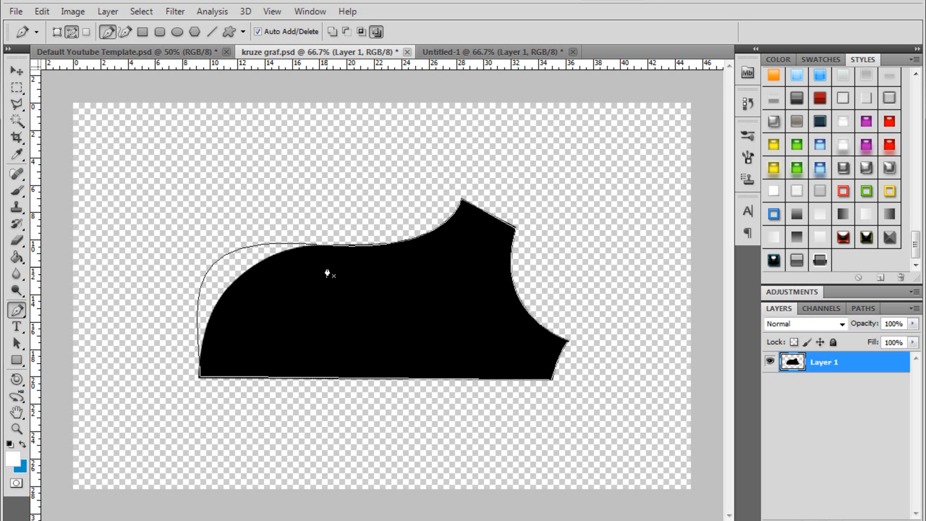
{"action": "mouse_move", "coordinate": [367, 271]}
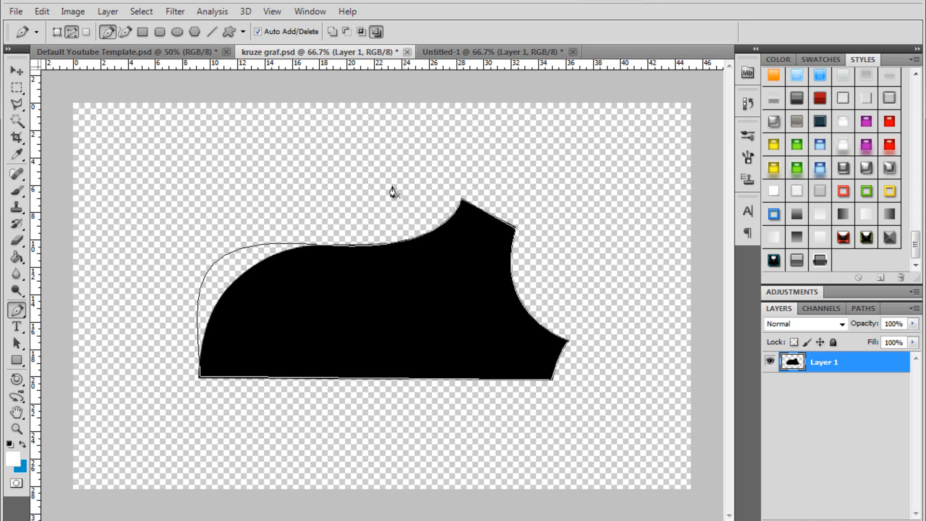
{"action": "mouse_move", "coordinate": [467, 188]}
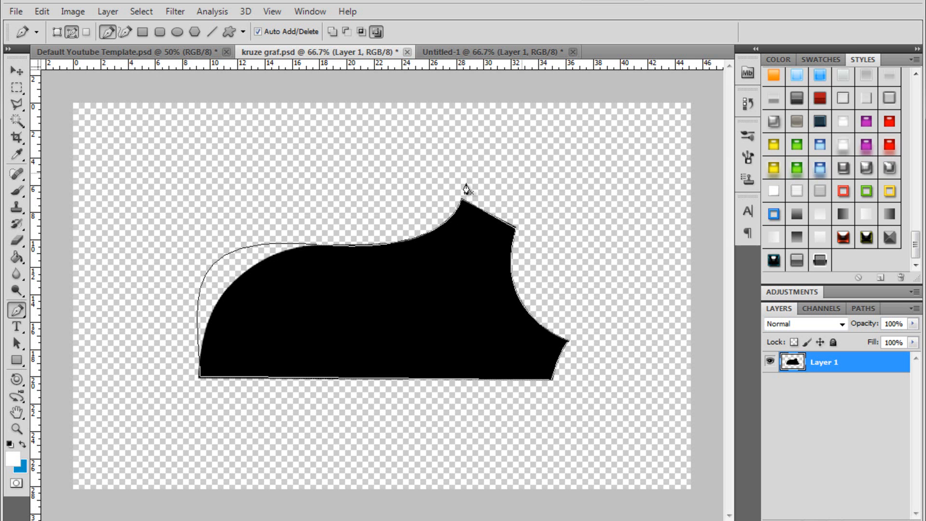
{"action": "mouse_move", "coordinate": [440, 246]}
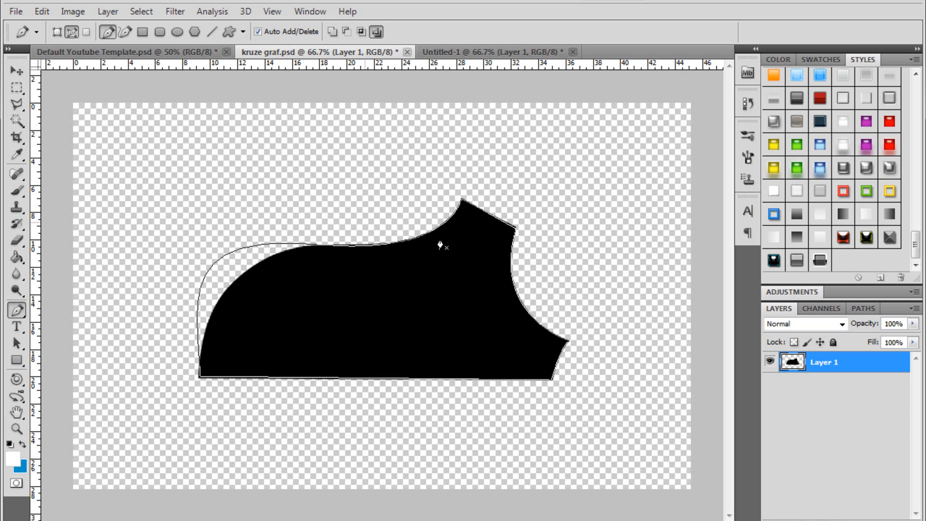